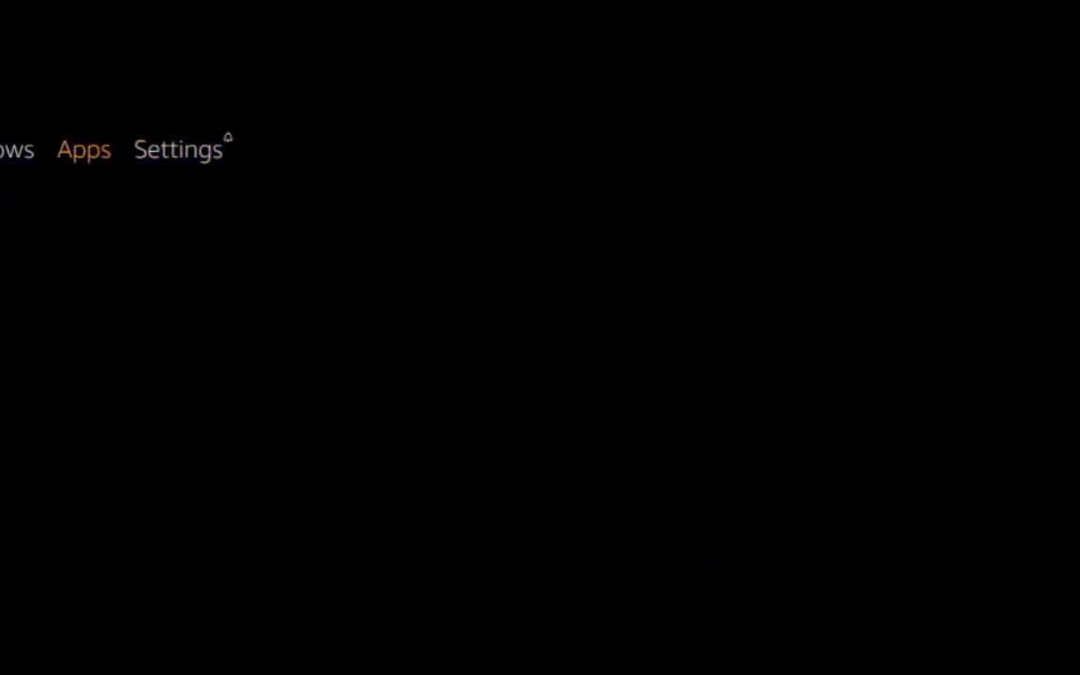
# - Reach Developer options under Settings > Device, with ADB debugging shown on
pyautogui.click(177, 150)
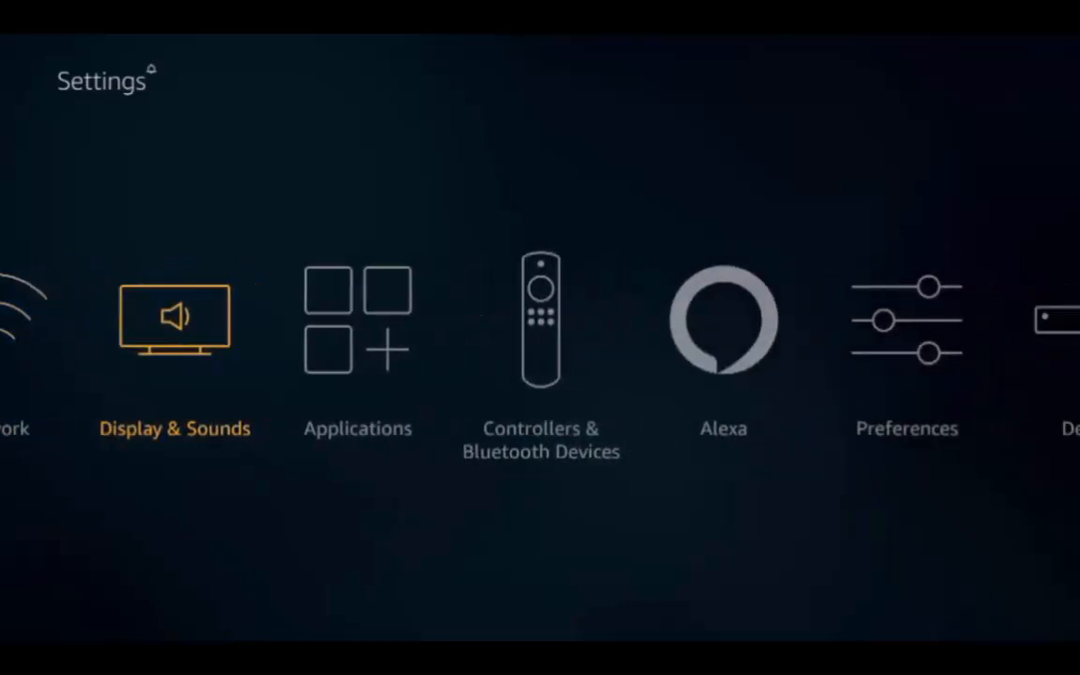
pyautogui.hscroll(3)
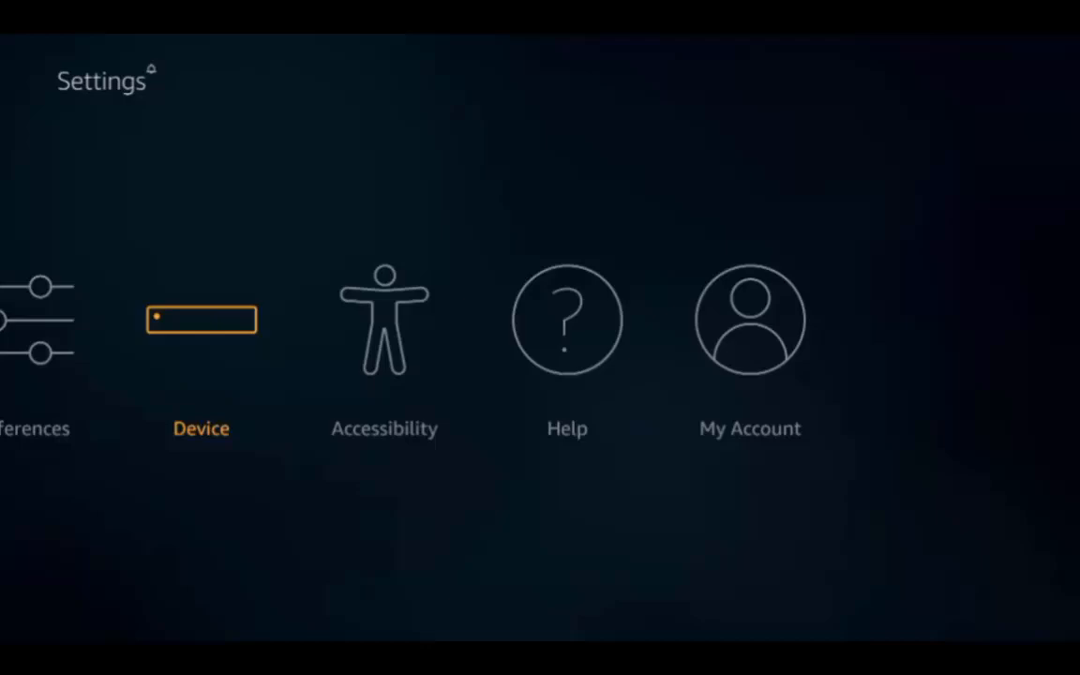
pyautogui.click(200, 318)
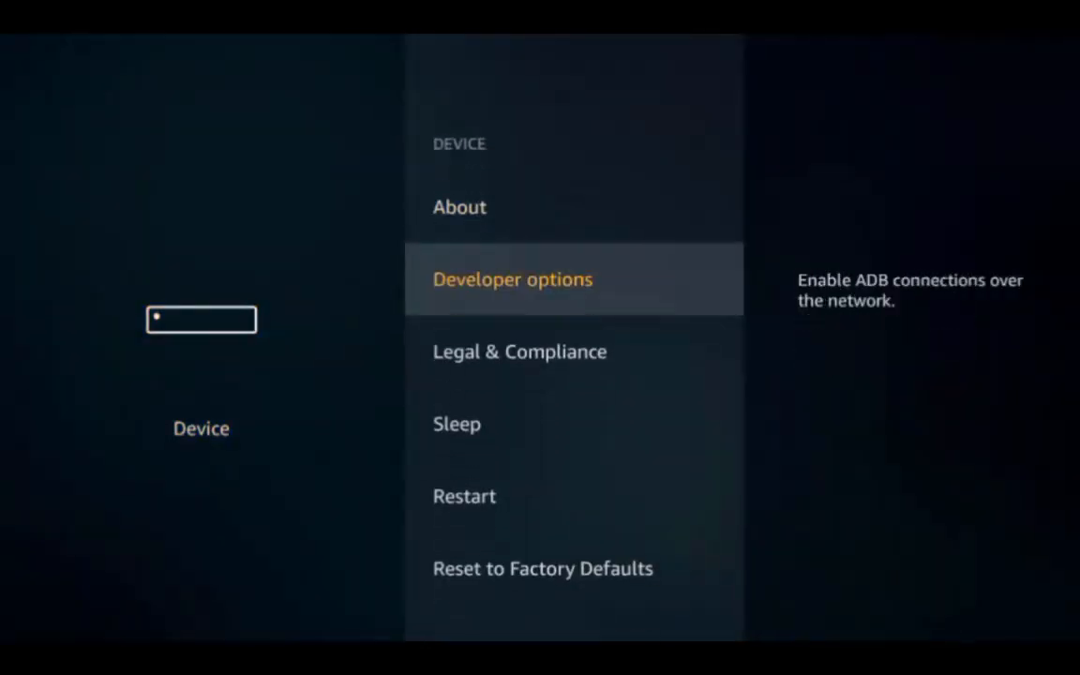
pyautogui.click(514, 278)
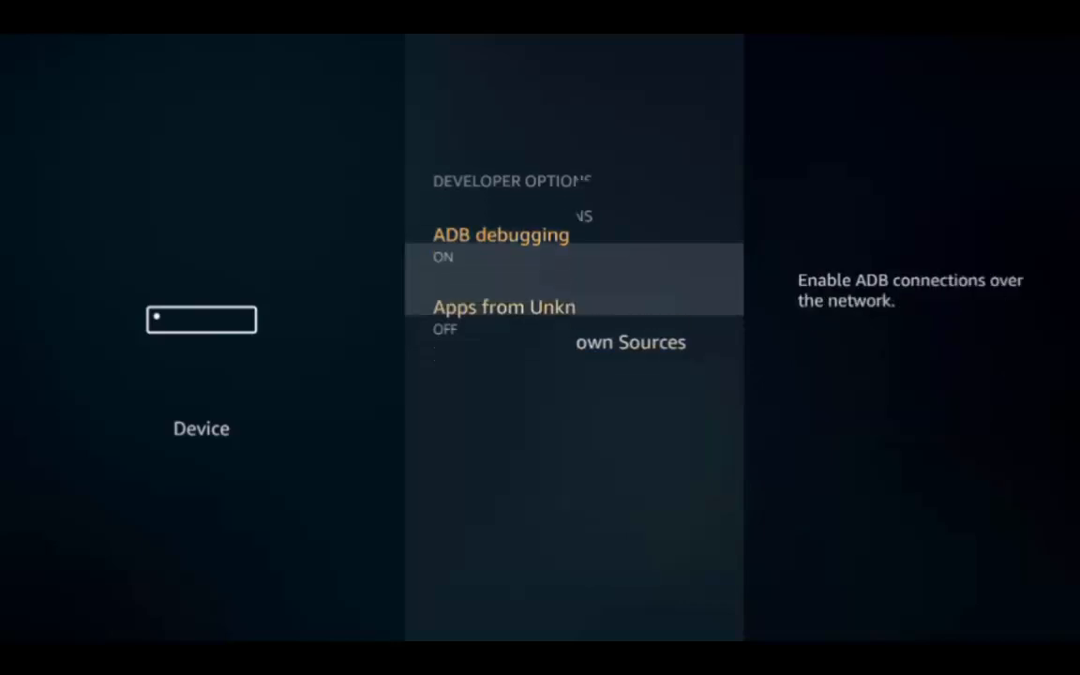
# - Allow installing apps from unknown sources
pyautogui.press('Down')
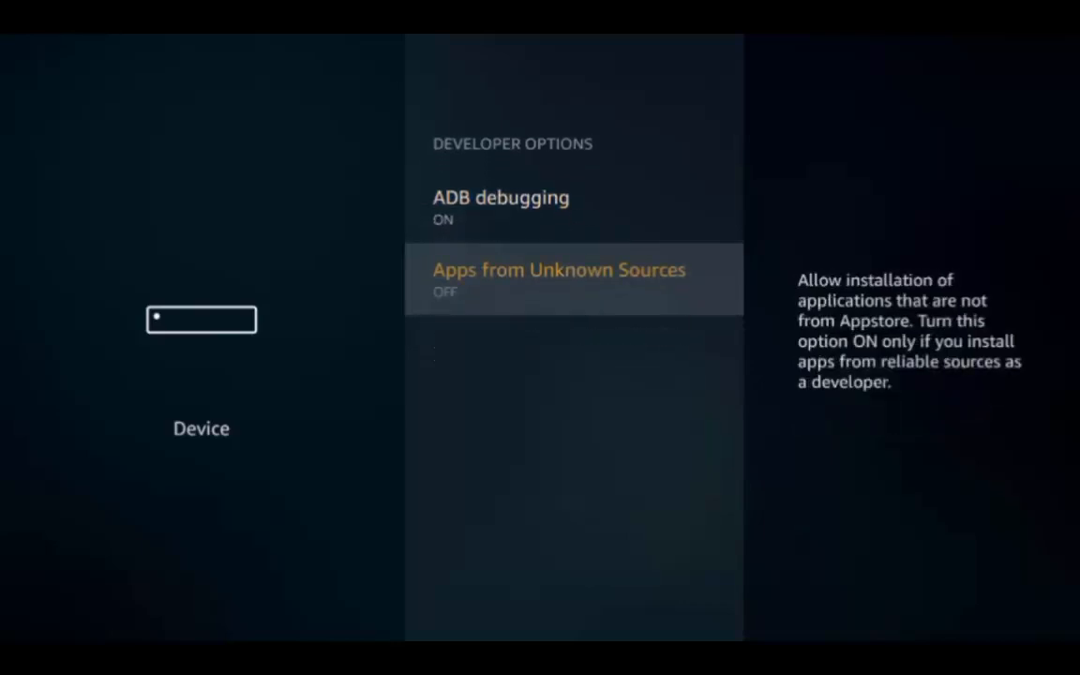
pyautogui.click(574, 279)
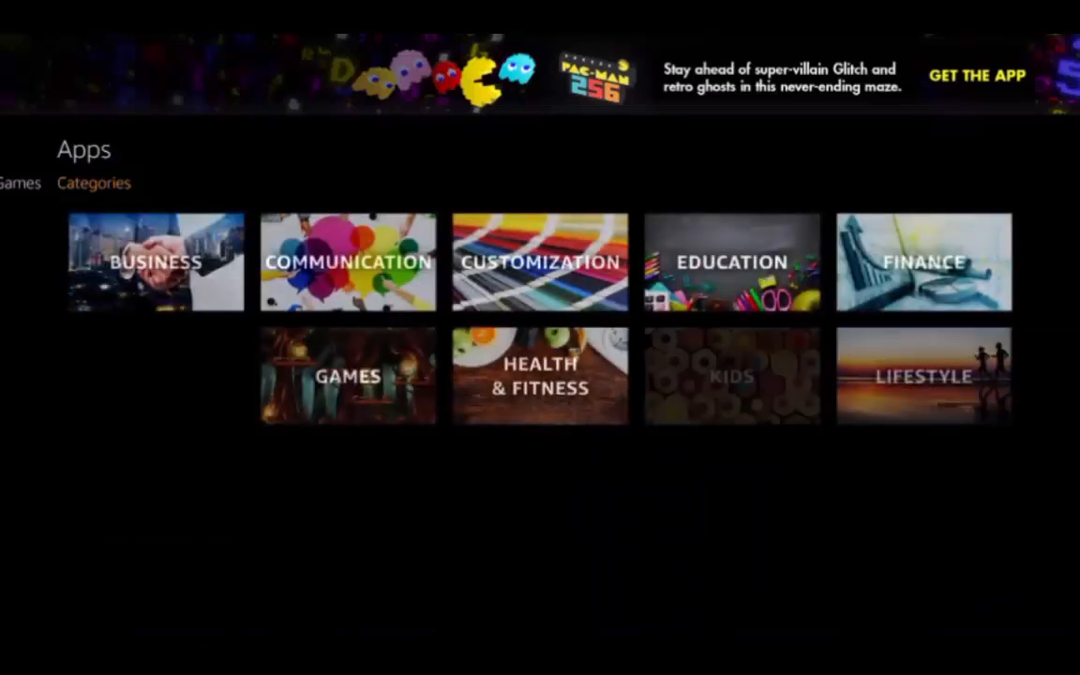
# - Bring up the FireDL app page from the Utility category of Apps > Categories
pyautogui.scroll(-3)
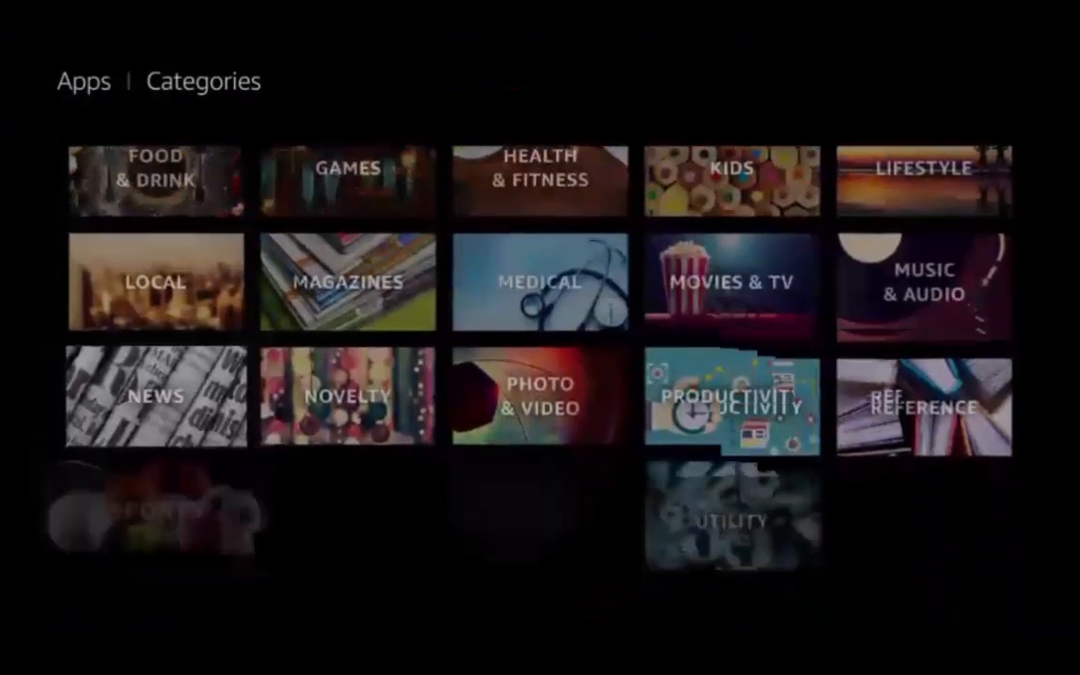
pyautogui.scroll(-3)
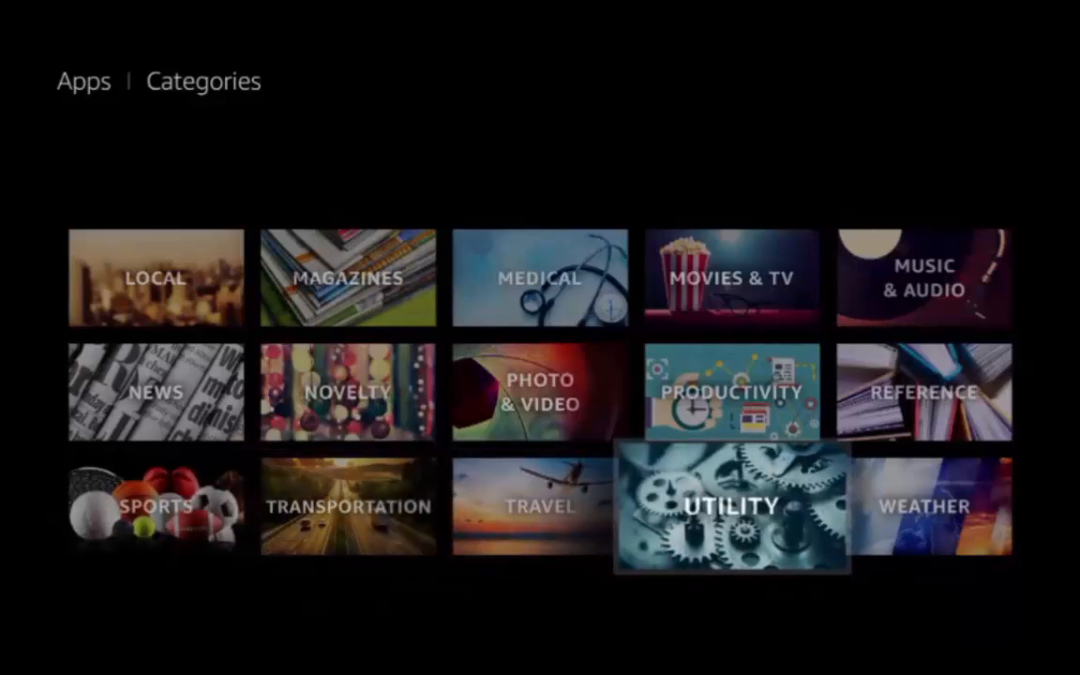
pyautogui.click(731, 507)
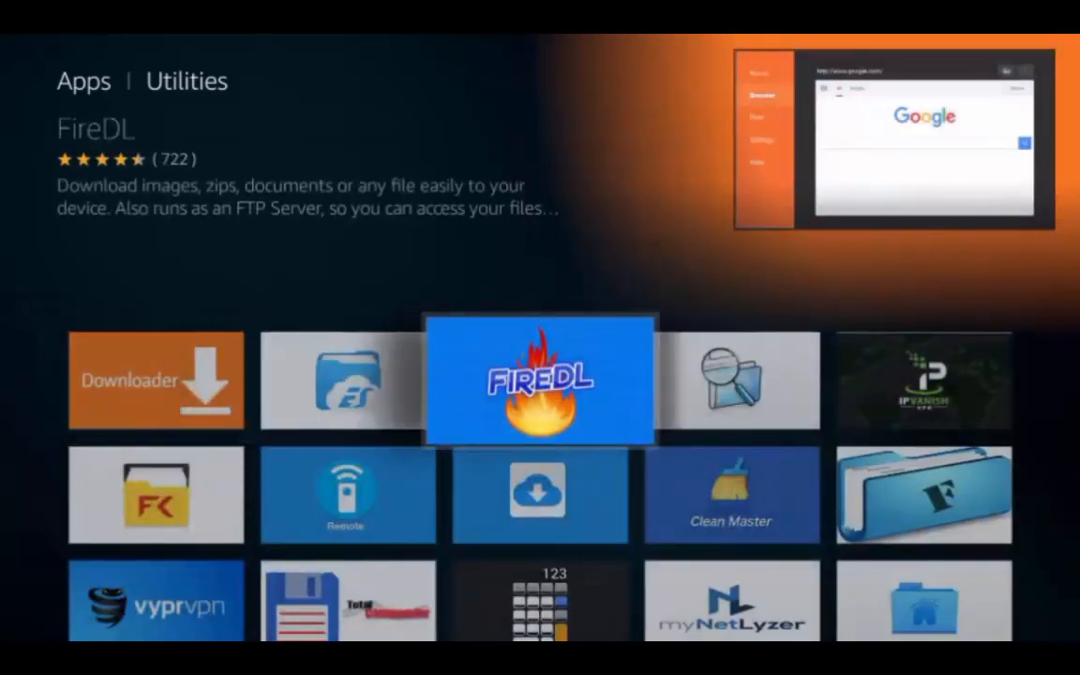
pyautogui.click(540, 378)
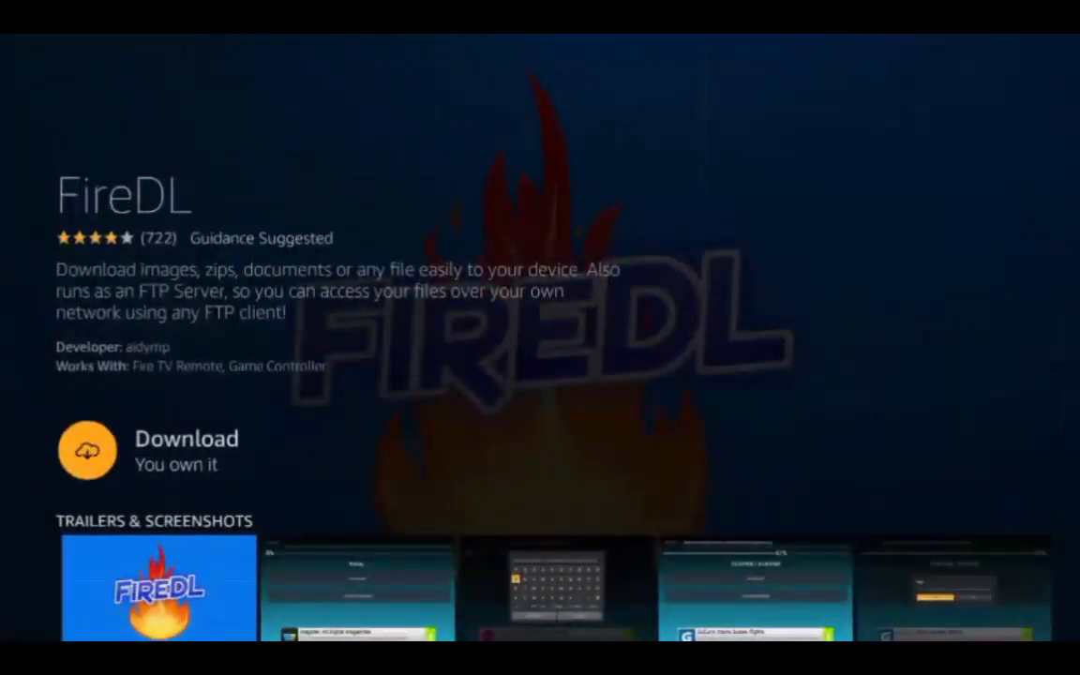
# - Download and install FireDL until its button changes to Open
pyautogui.click(86, 450)
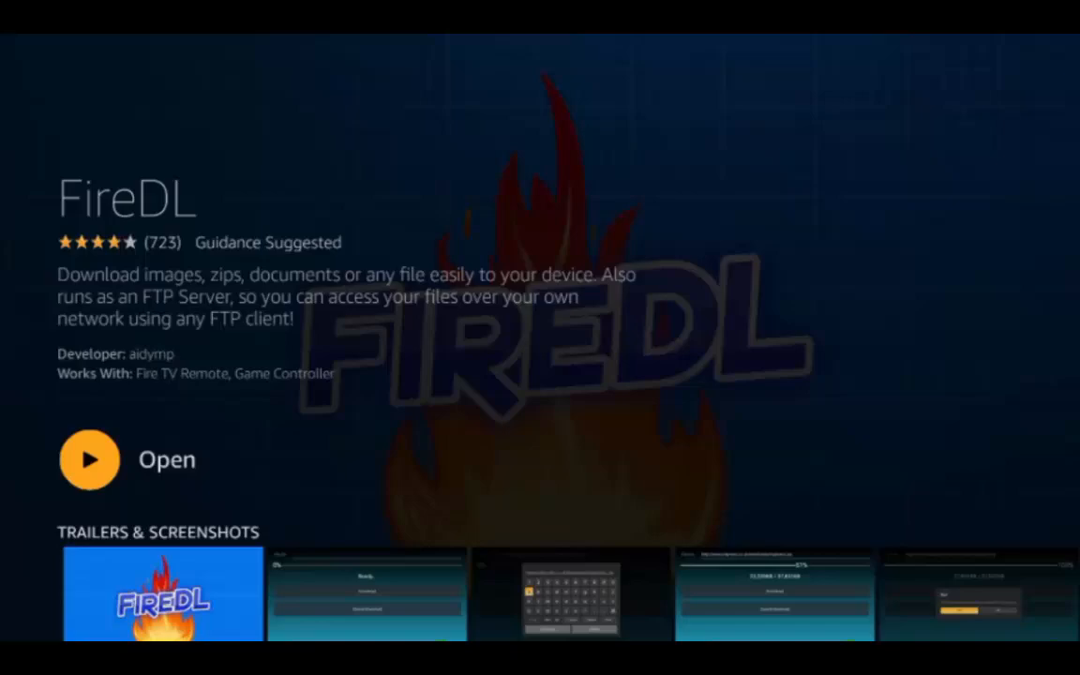
pyautogui.click(90, 459)
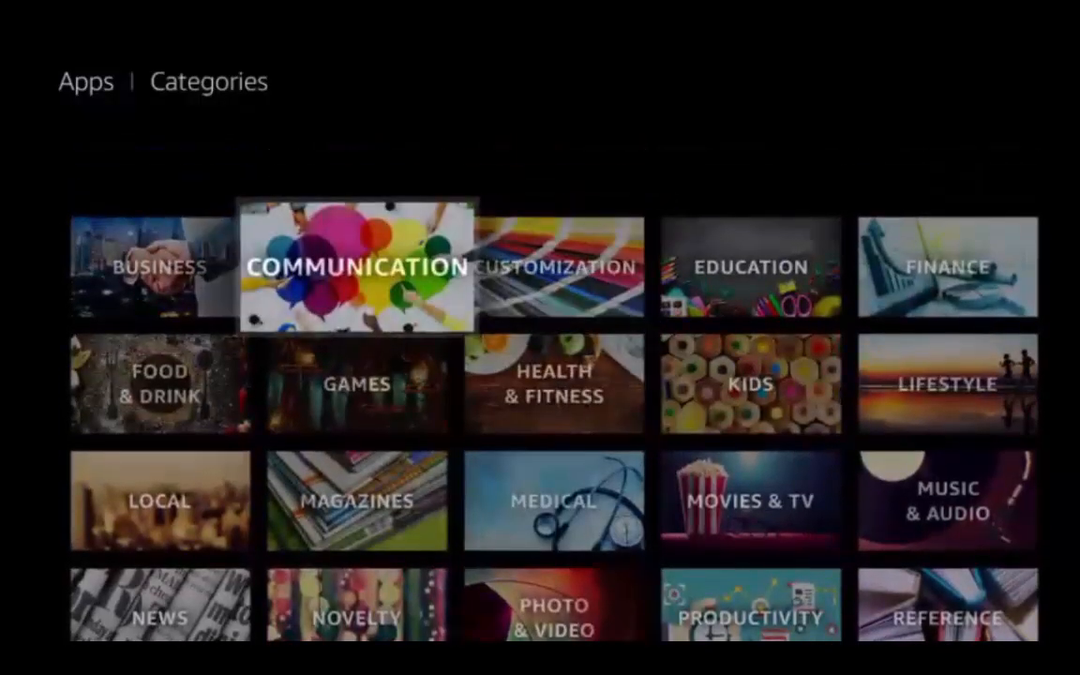
# - Bring up the VLC for Fire app page from the Photo & Video category
pyautogui.scroll(-3)
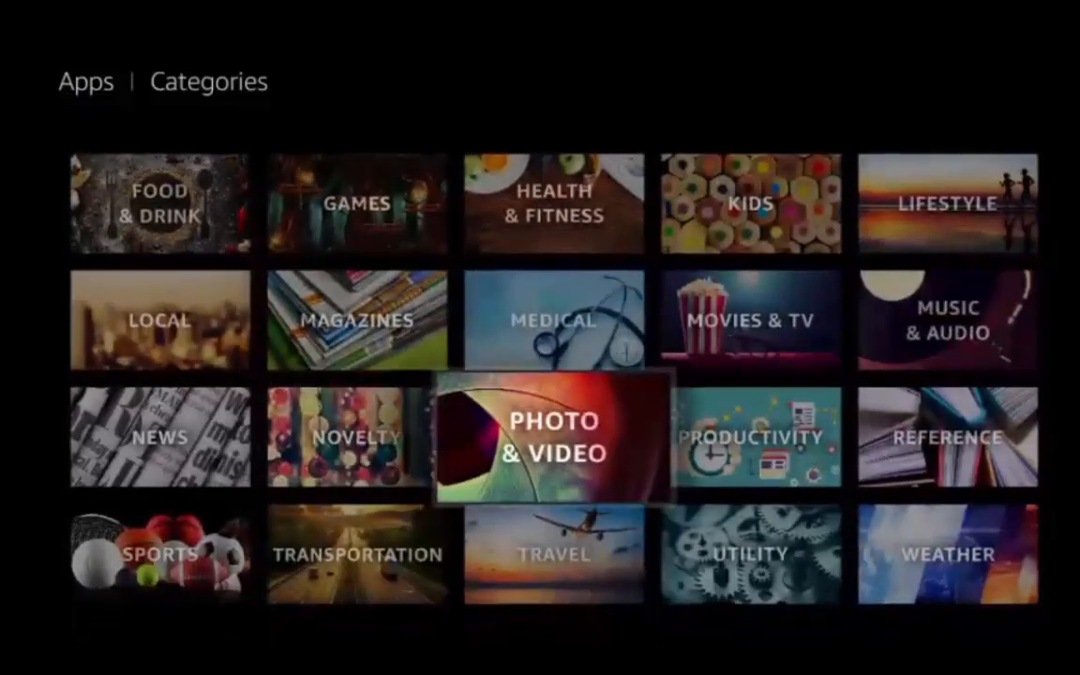
pyautogui.click(554, 437)
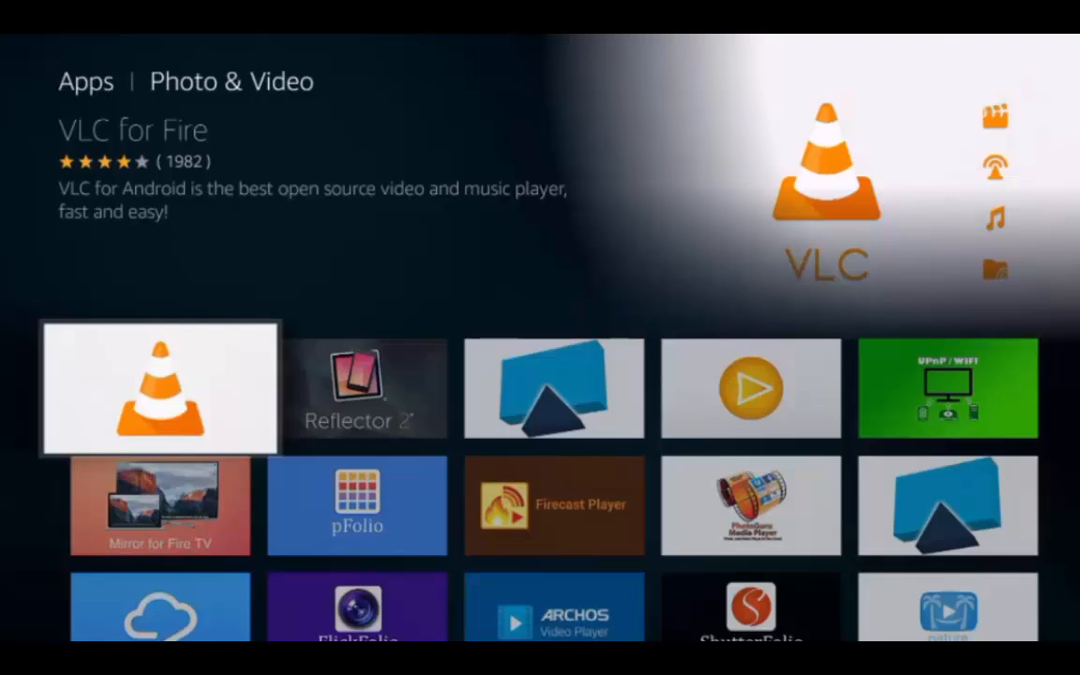
pyautogui.click(157, 388)
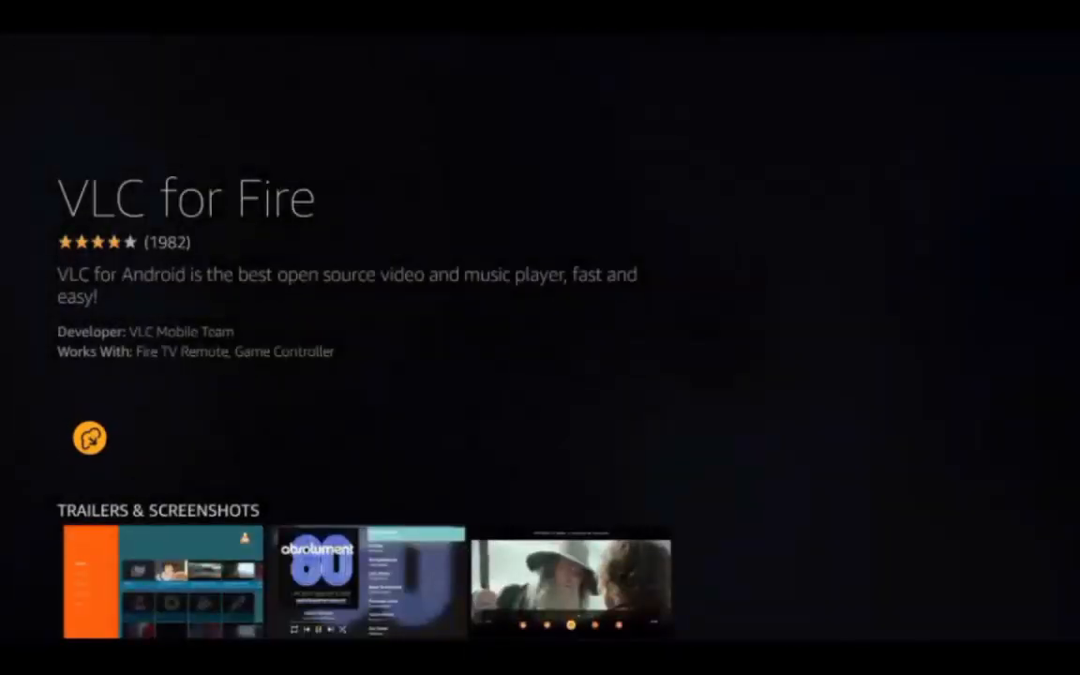
# - Download and install VLC for Fire, then return to the home screen
pyautogui.click(90, 439)
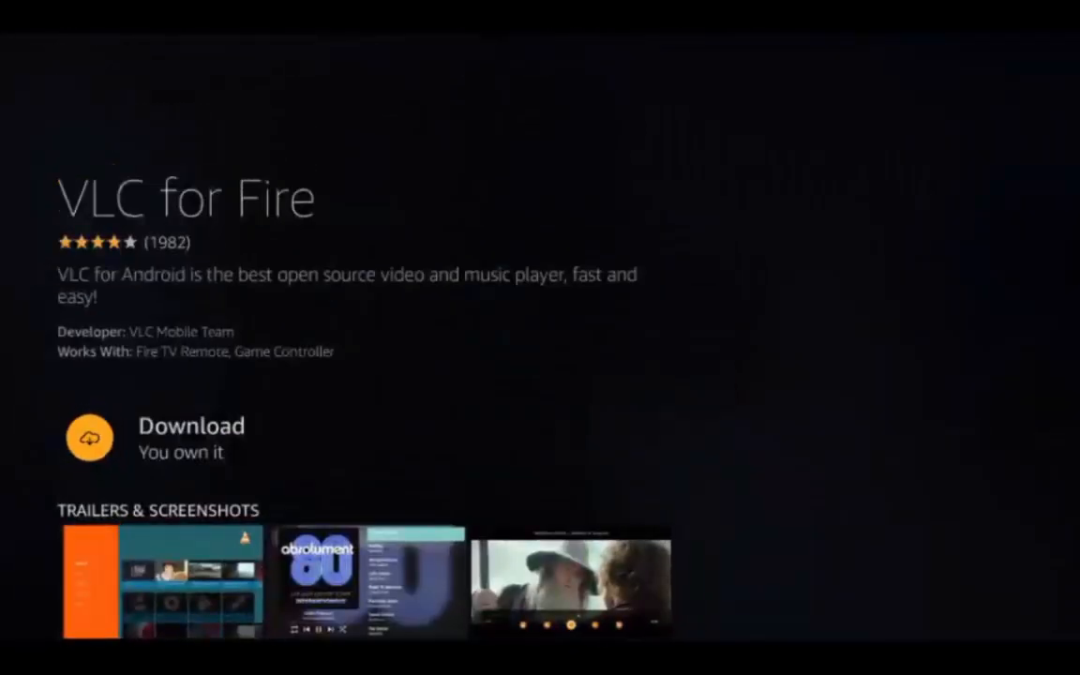
pyautogui.click(90, 439)
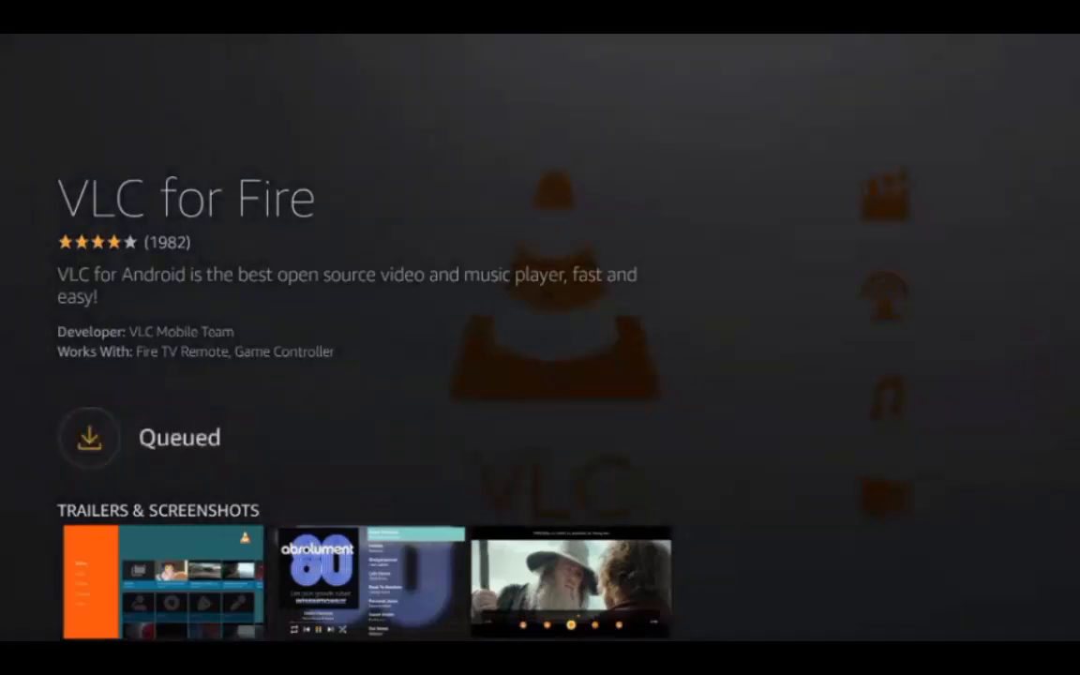
pyautogui.click(88, 437)
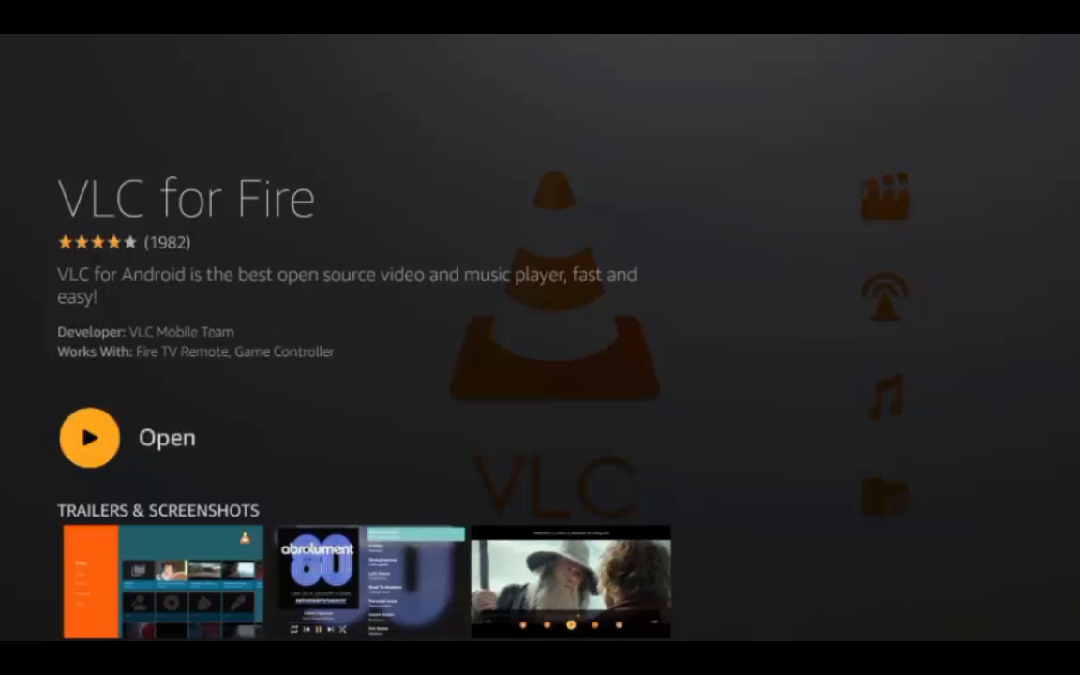
pyautogui.press('back')
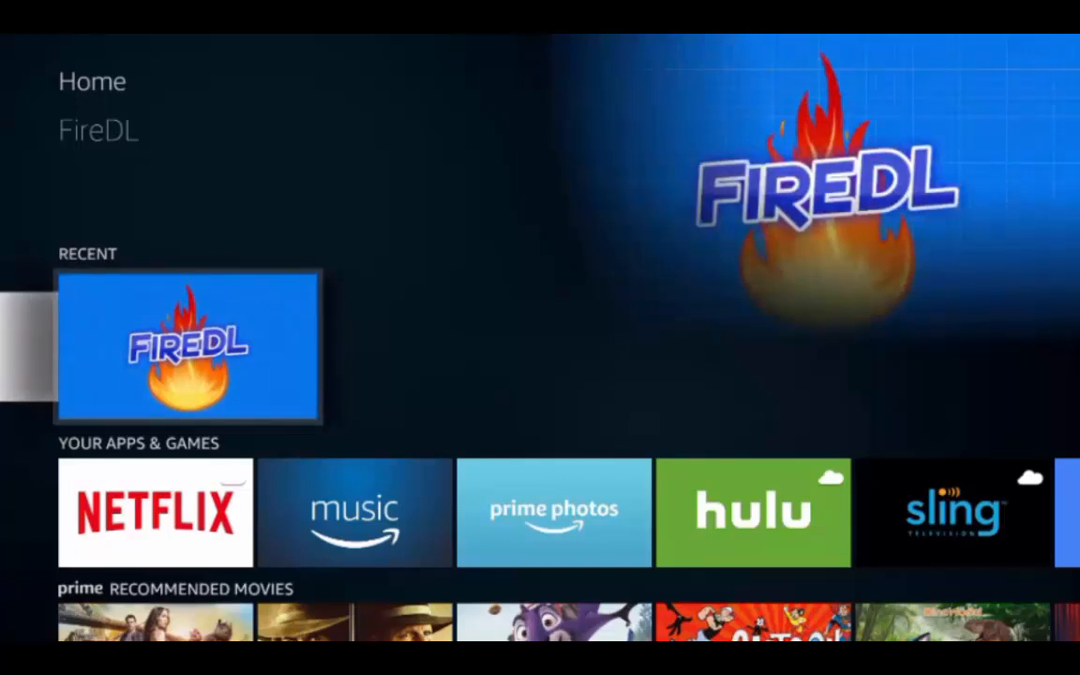
pyautogui.click(188, 347)
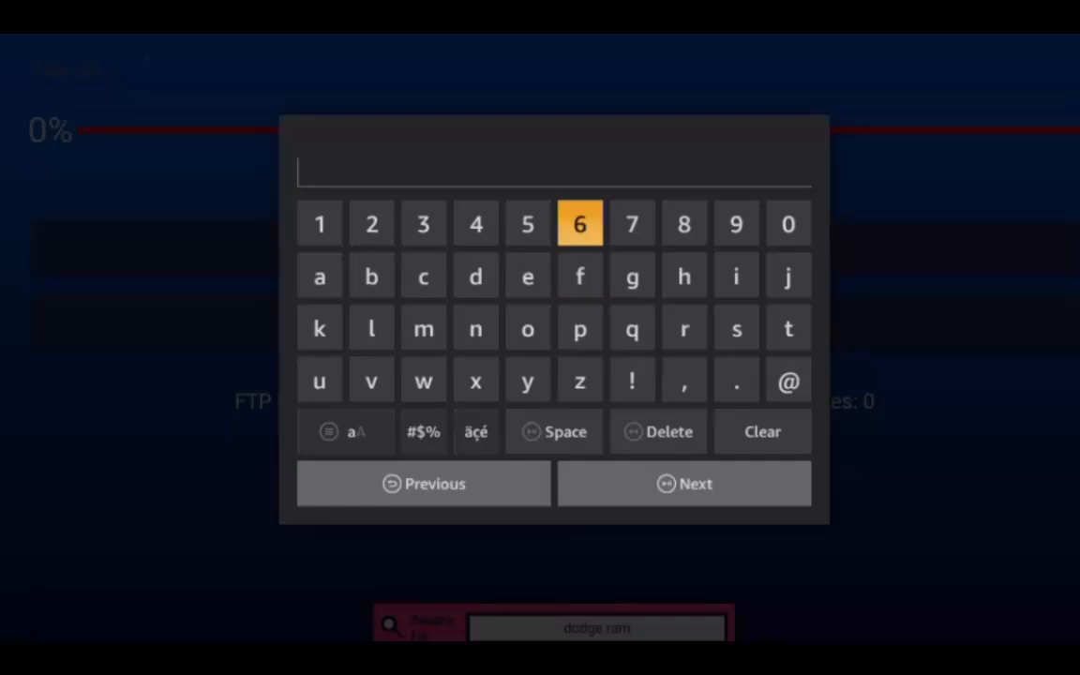
pyautogui.click(683, 223)
pyautogui.write('http://radianware.srve.io/fdl/t.apk')
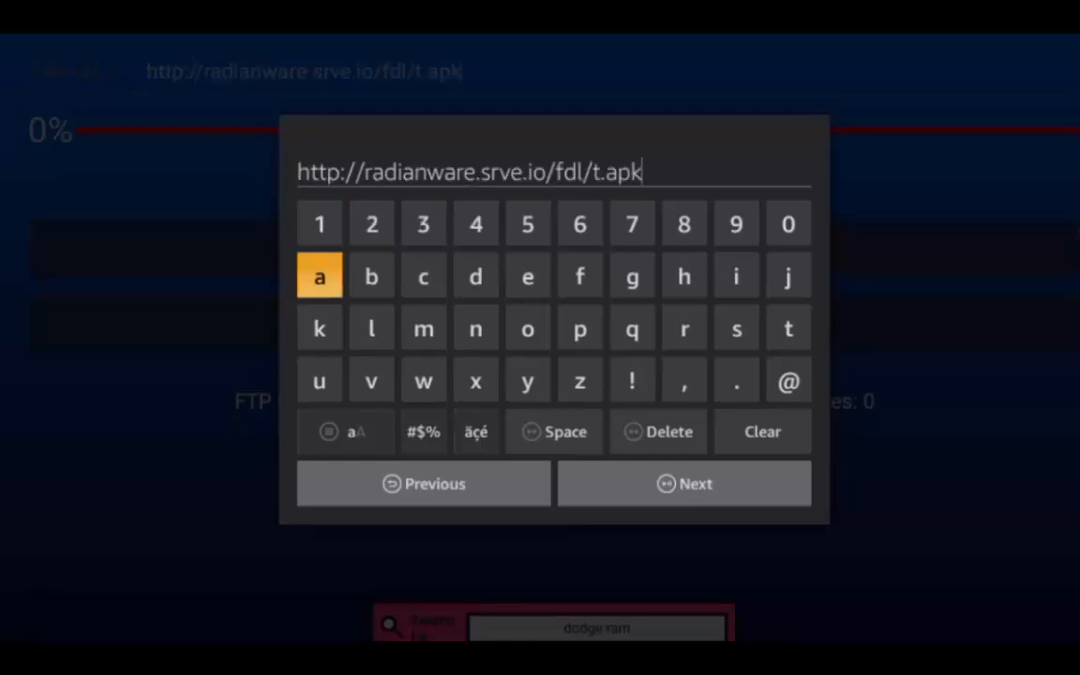
pyautogui.moveTo(319, 379)
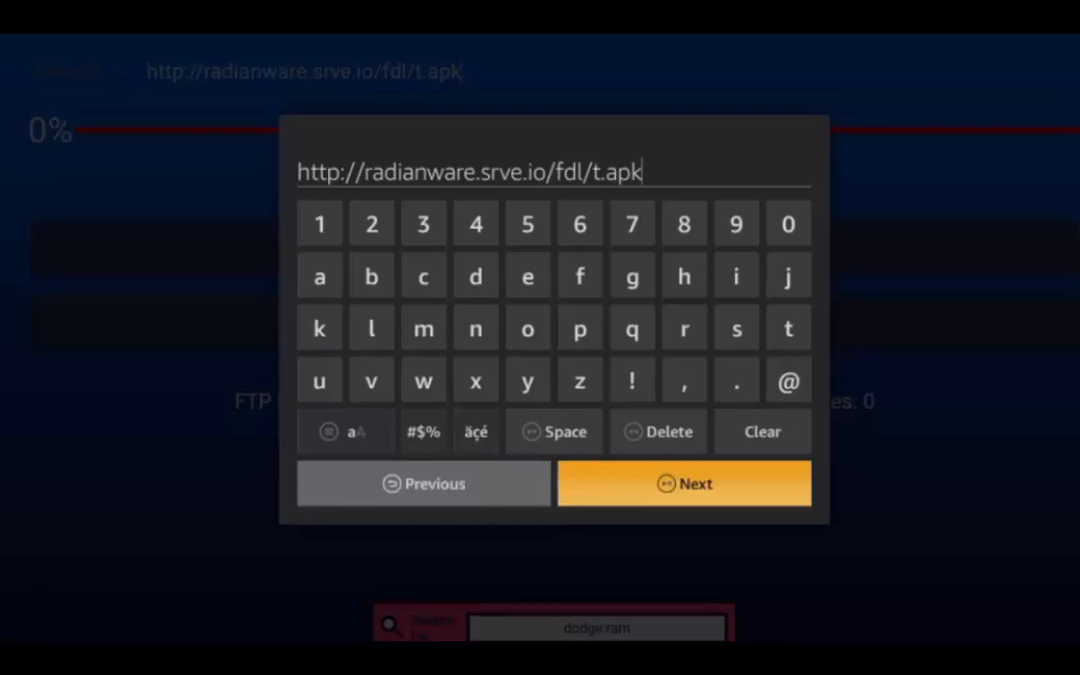
pyautogui.click(684, 484)
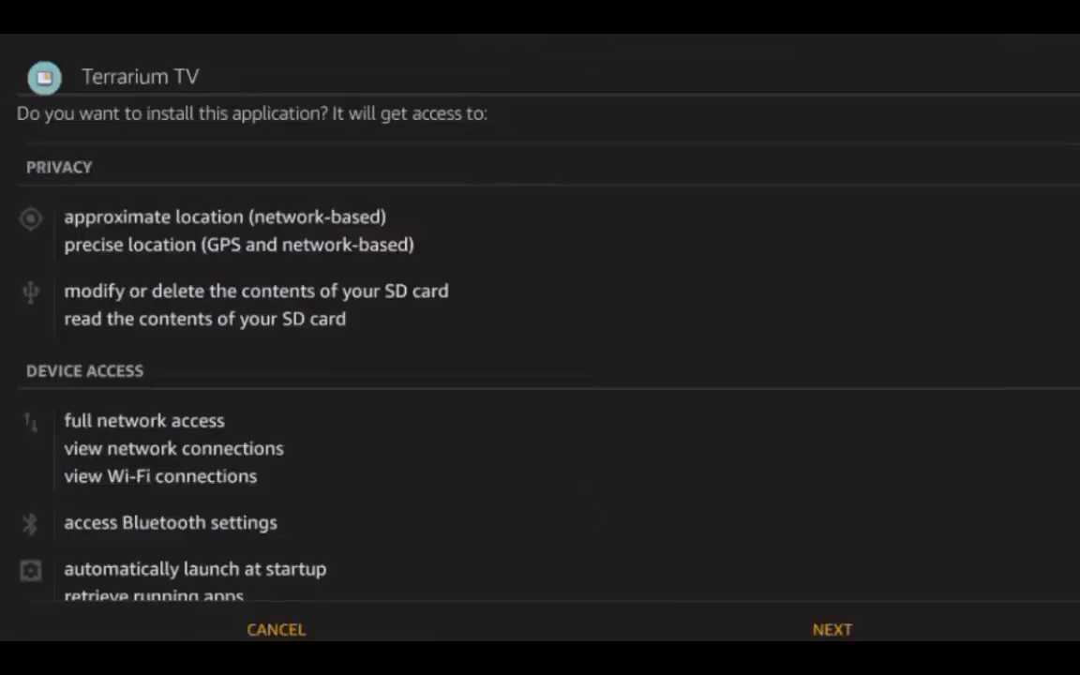
# - Approve the permissions, install Terrarium TV and launch it
pyautogui.click(832, 629)
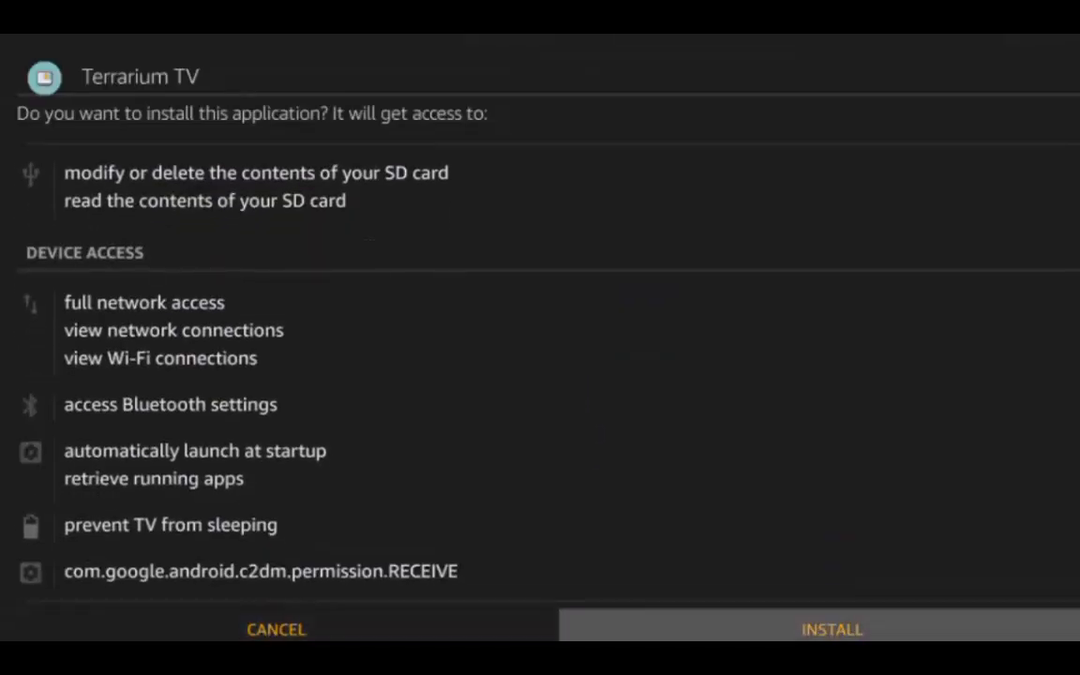
pyautogui.click(831, 630)
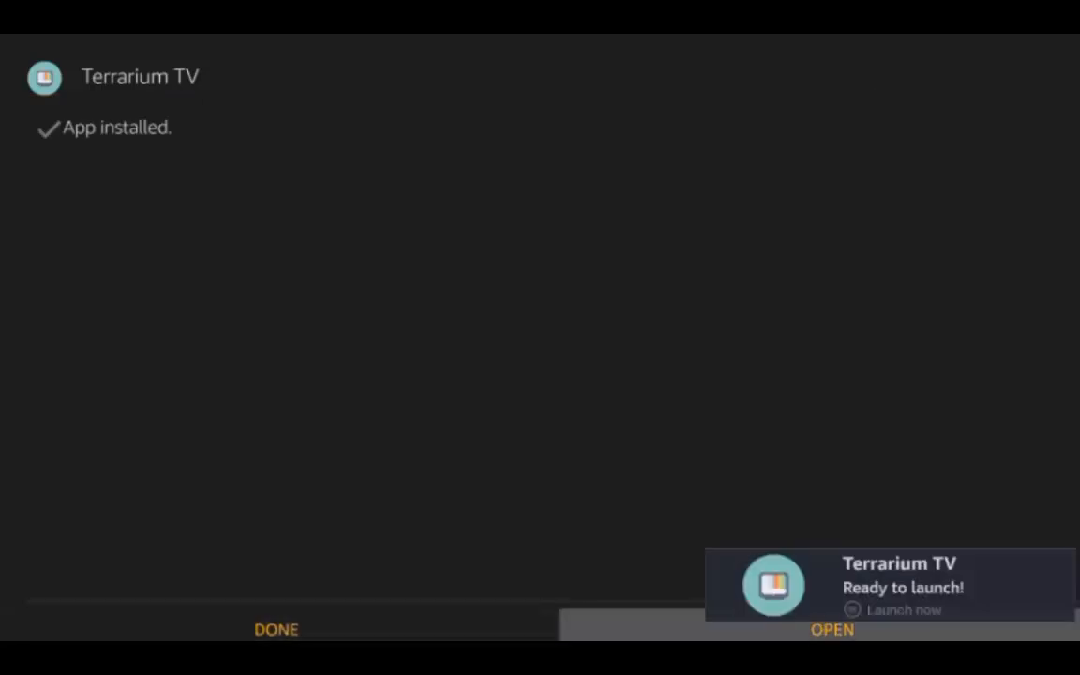
pyautogui.click(830, 630)
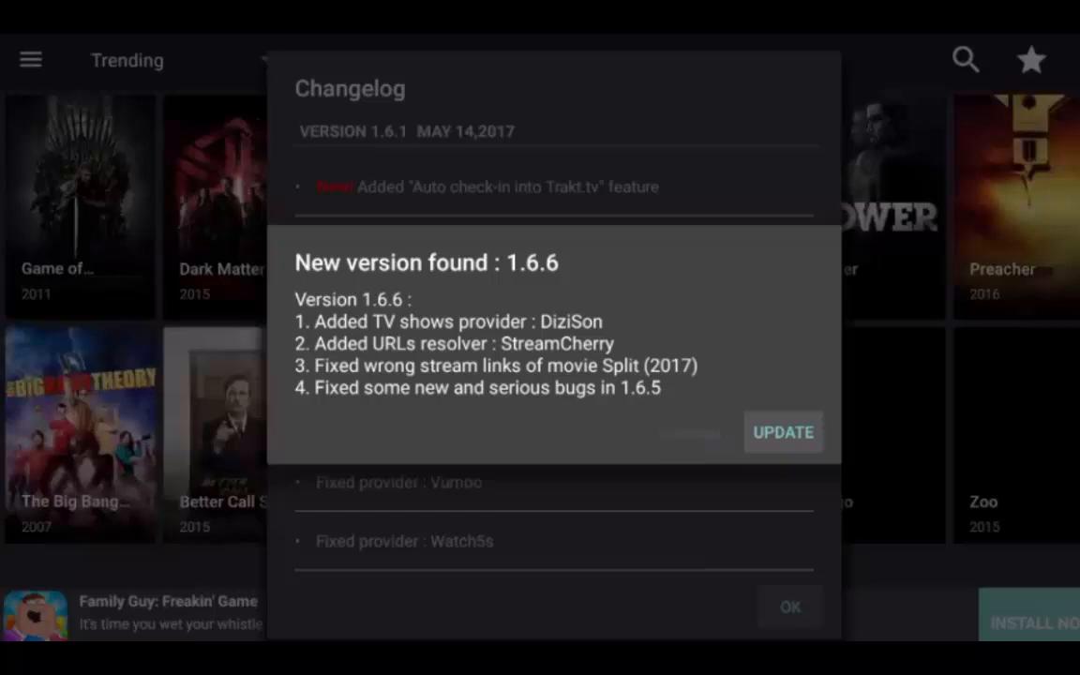
# - Accept the 'New version found' prompt and install the Terrarium TV 1.6.6 update
pyautogui.click(783, 432)
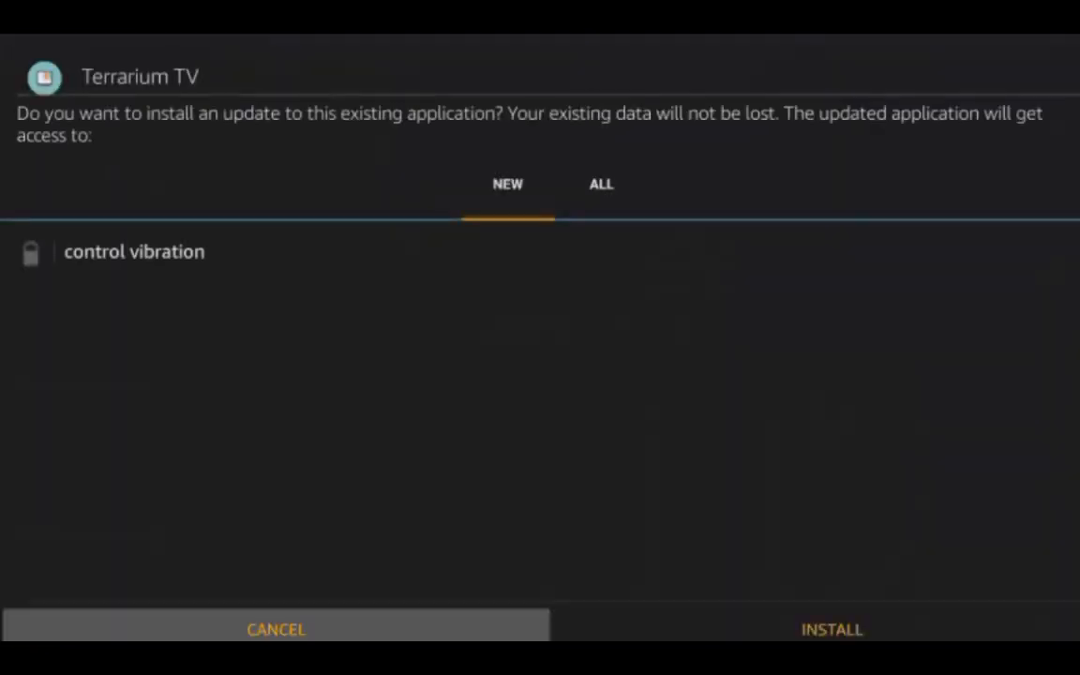
pyautogui.click(831, 630)
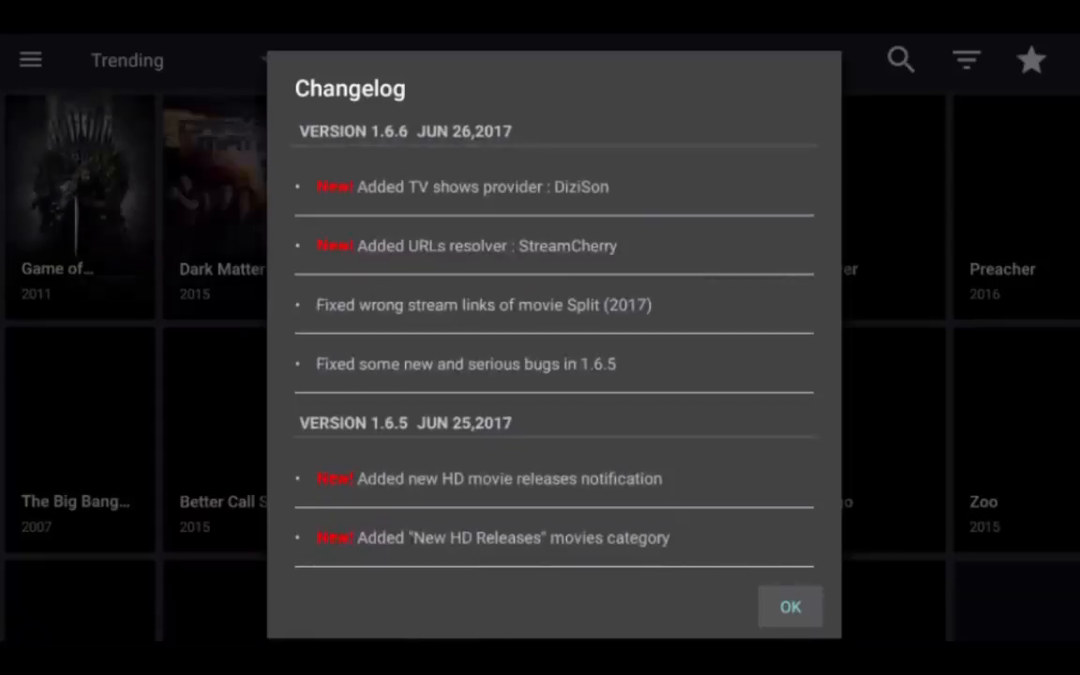
# - Dismiss the changelog, accept the disclaimer and bring up the options menu
pyautogui.click(787, 607)
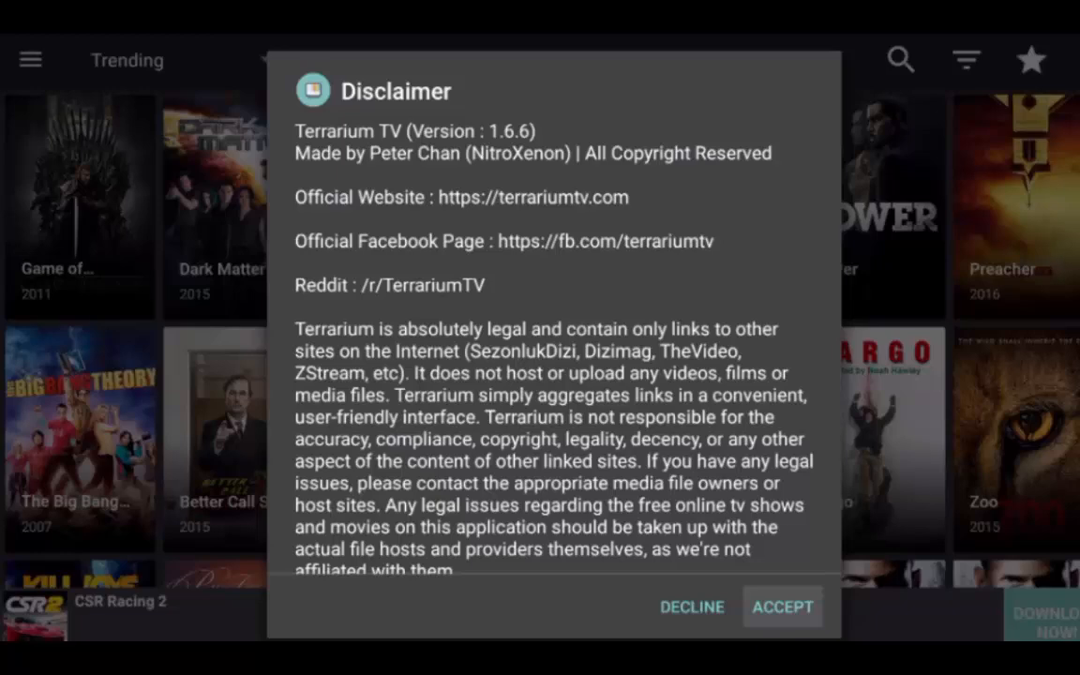
pyautogui.click(782, 608)
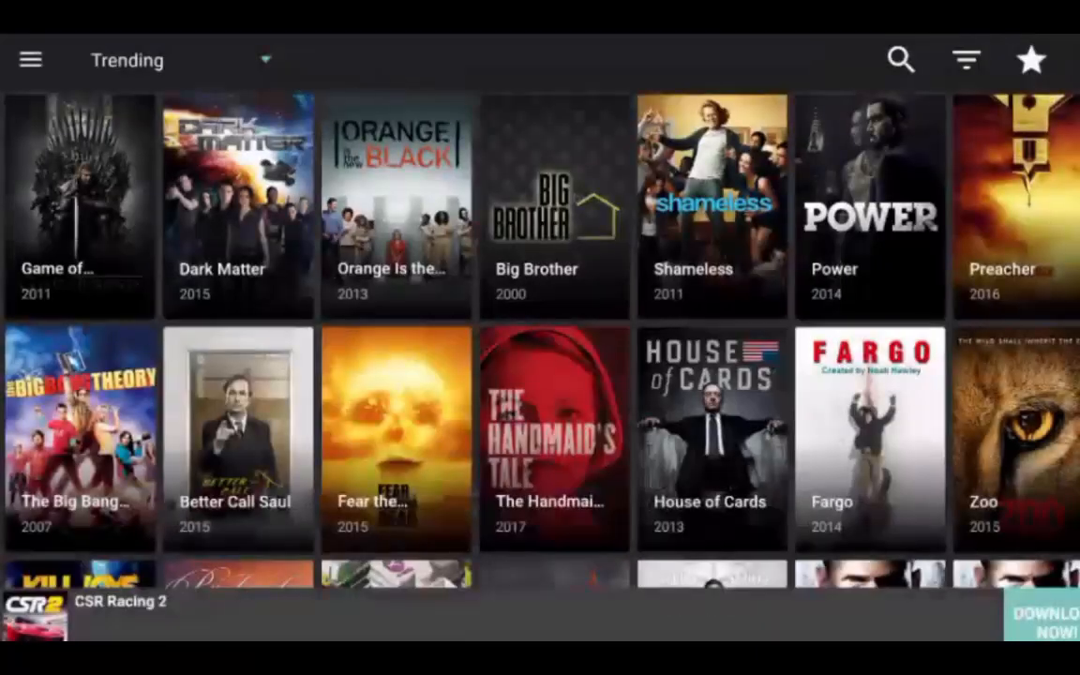
pyautogui.click(1031, 58)
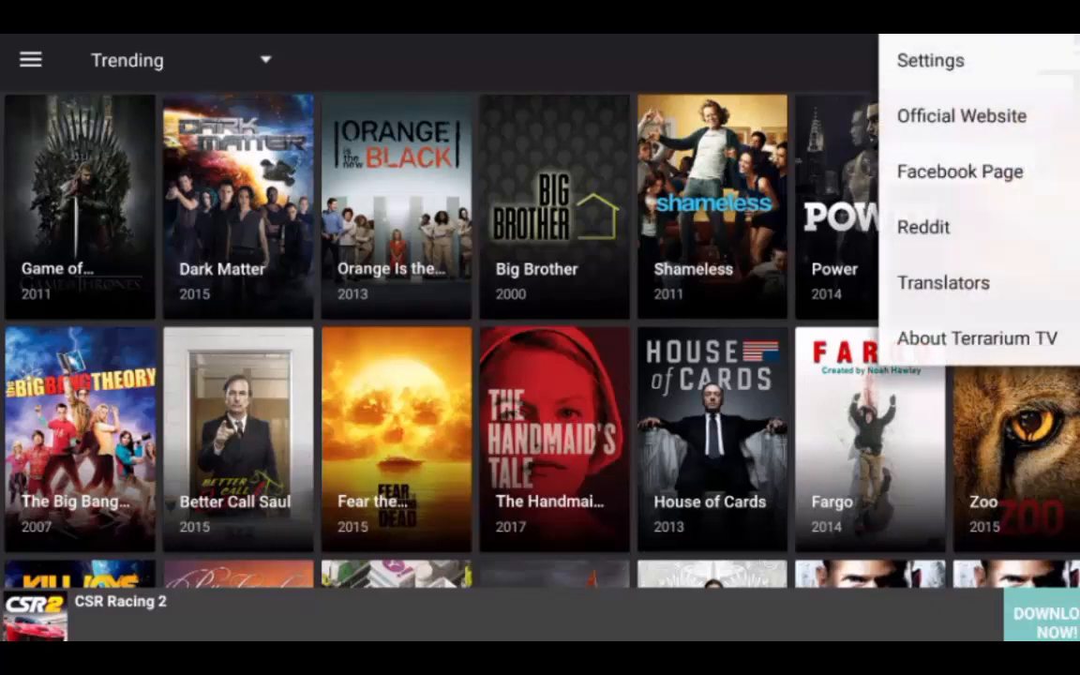
# - In Settings, choose VLC as the default video player
pyautogui.click(930, 60)
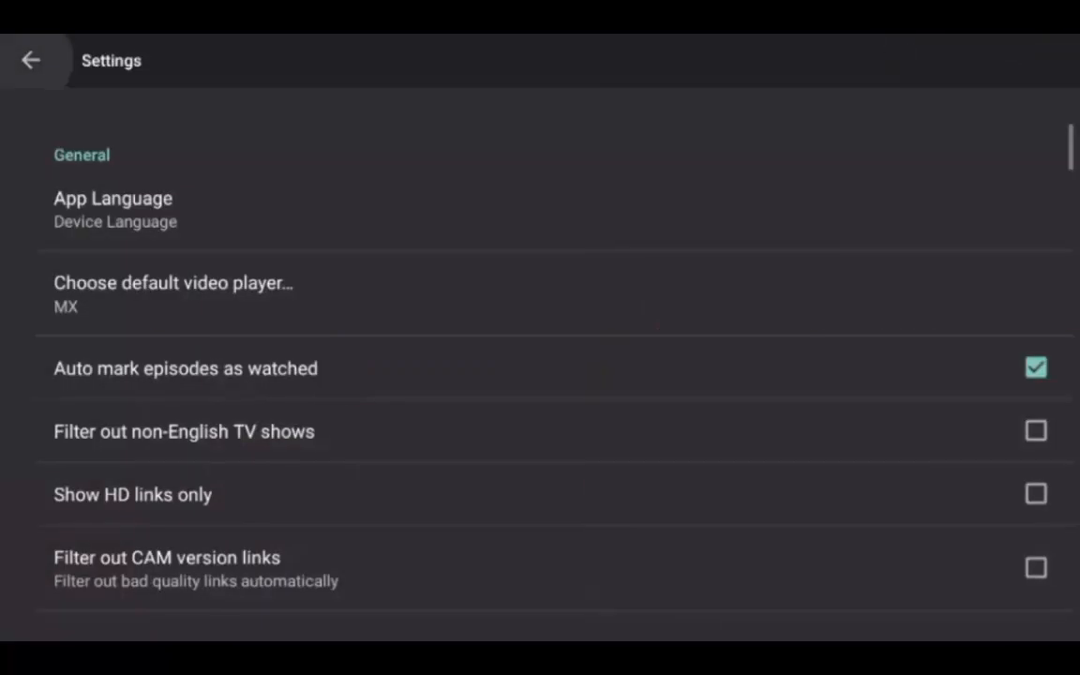
pyautogui.click(172, 293)
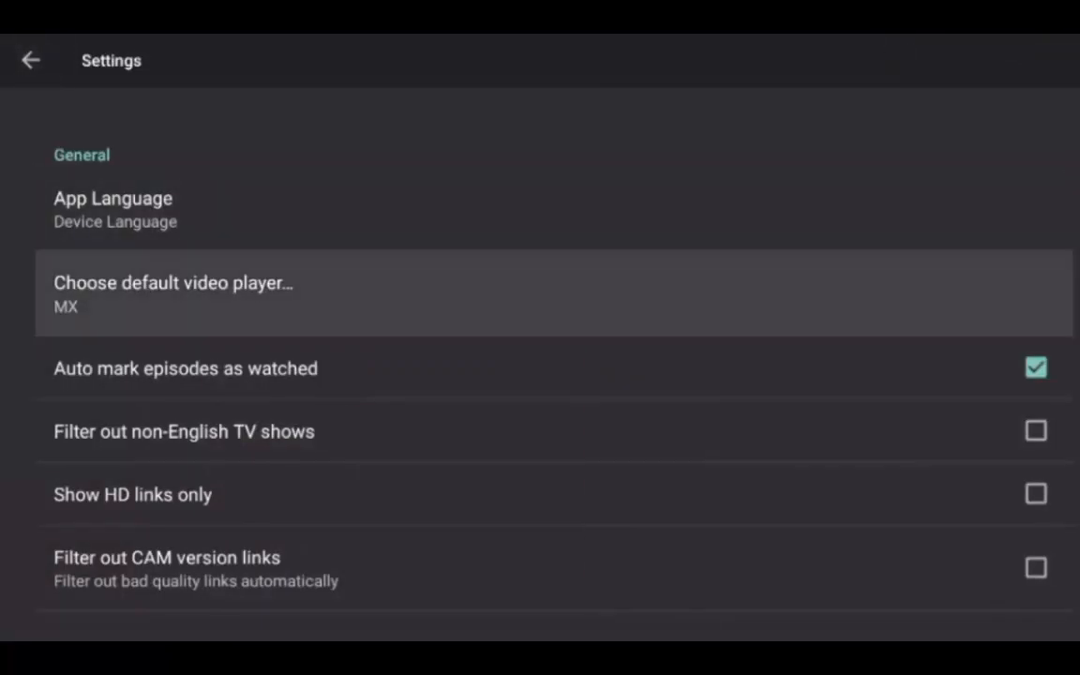
pyautogui.click(173, 282)
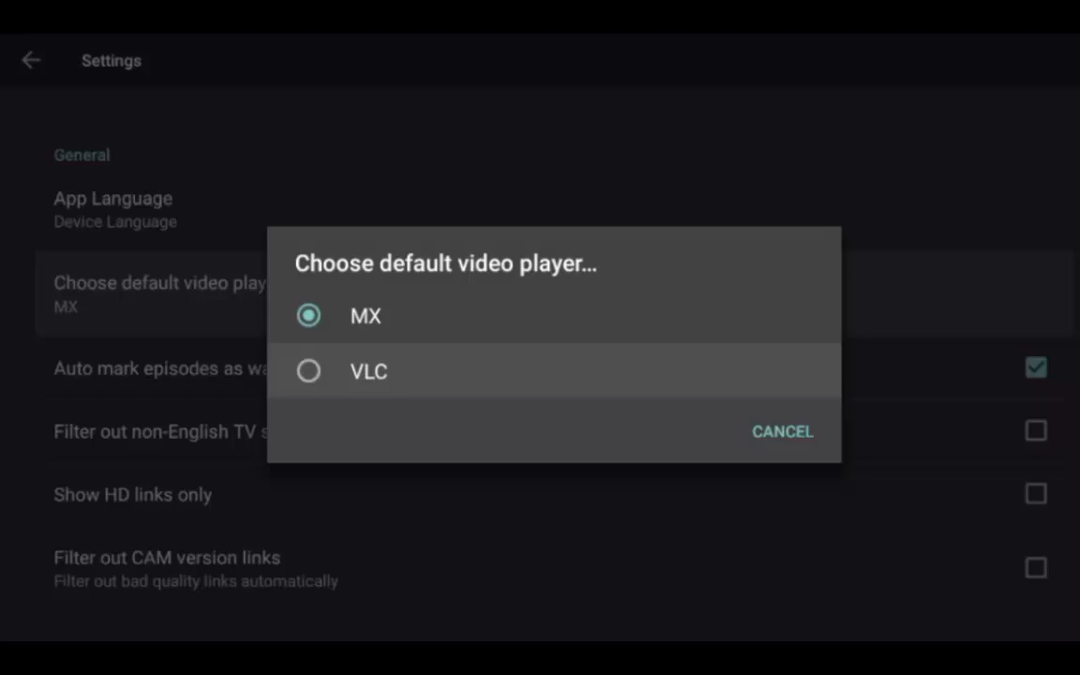
pyautogui.click(368, 372)
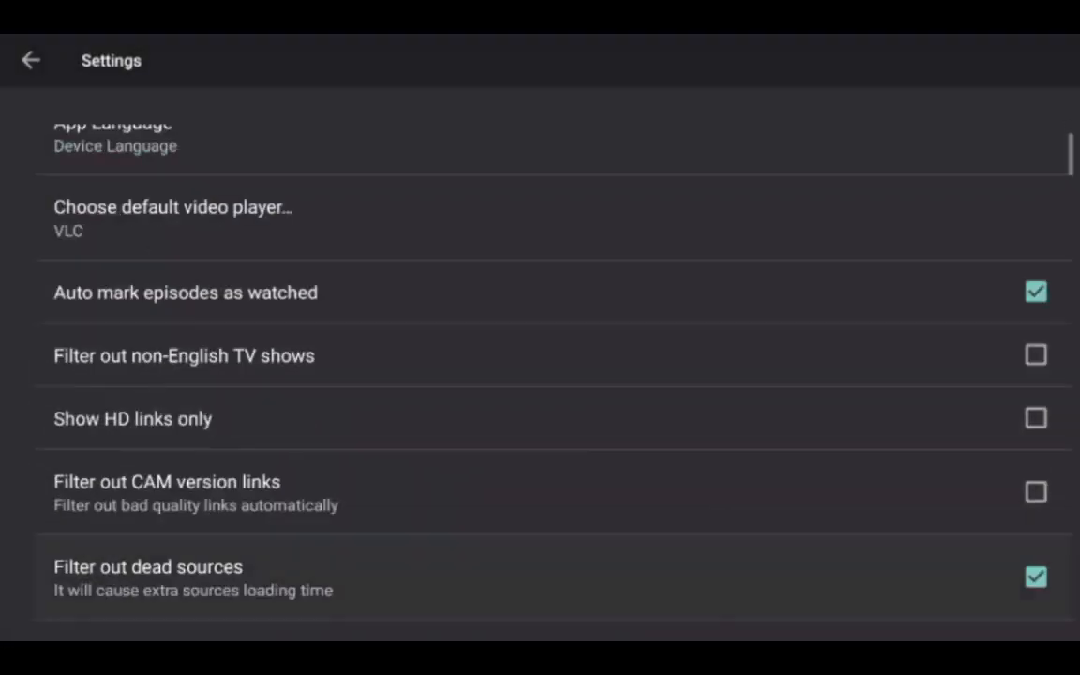
# - Review the remaining settings and return to the trending shows catalogue
pyautogui.scroll(-3)
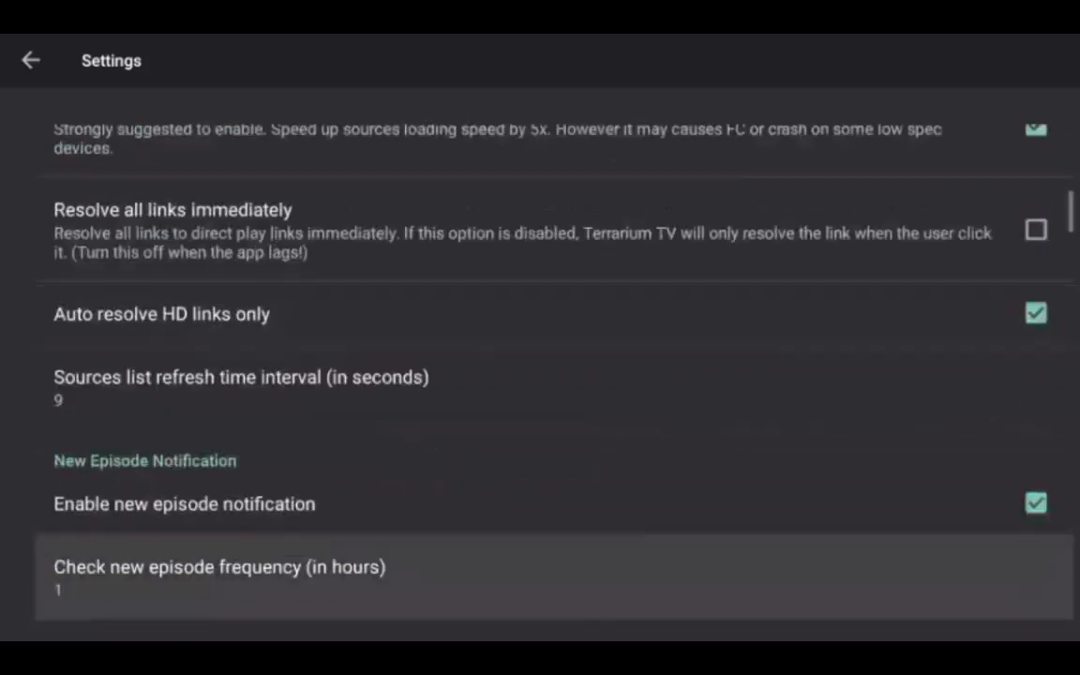
pyautogui.scroll(-3)
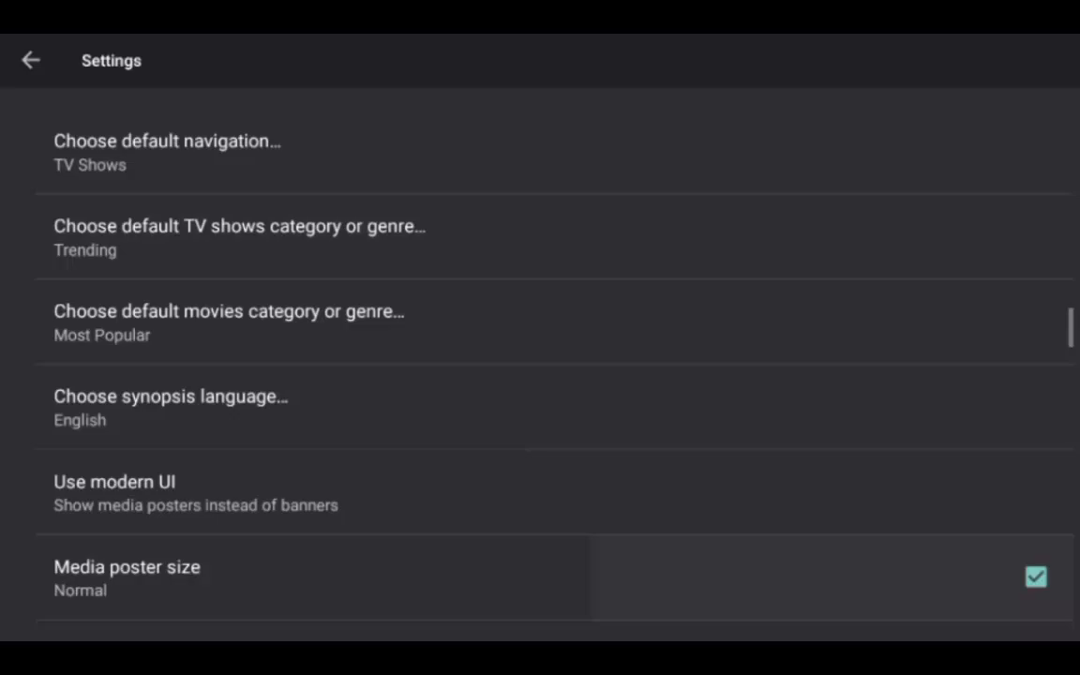
pyautogui.click(30, 60)
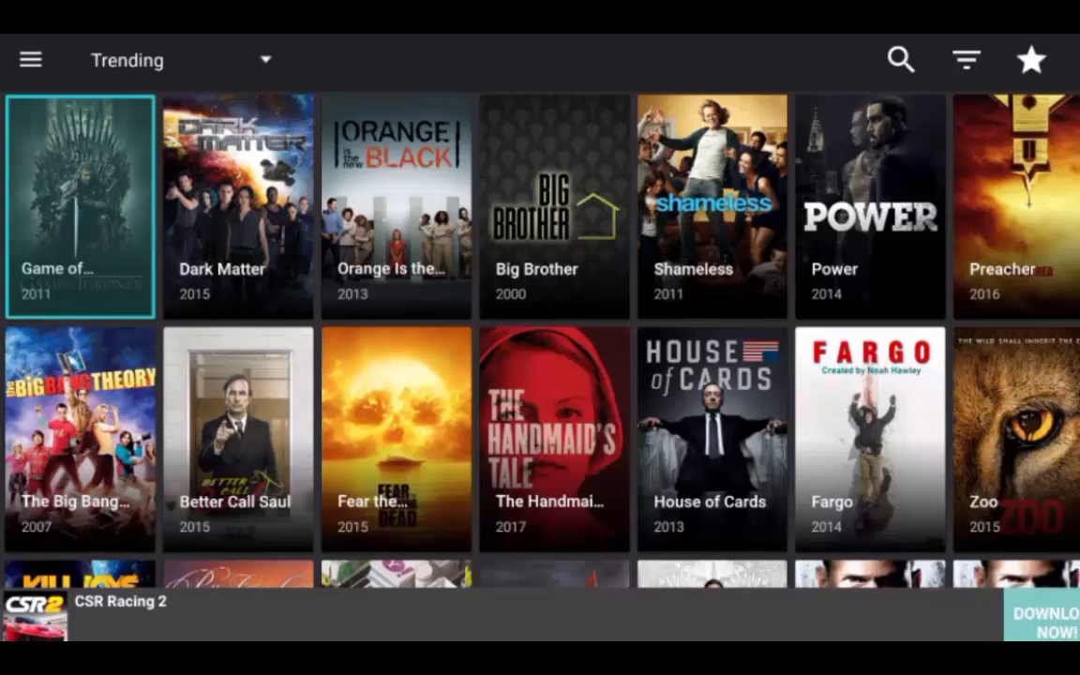
# - From the Game of Thrones page, choose Season 1 and play 1x01 Winter Is Coming
pyautogui.click(79, 204)
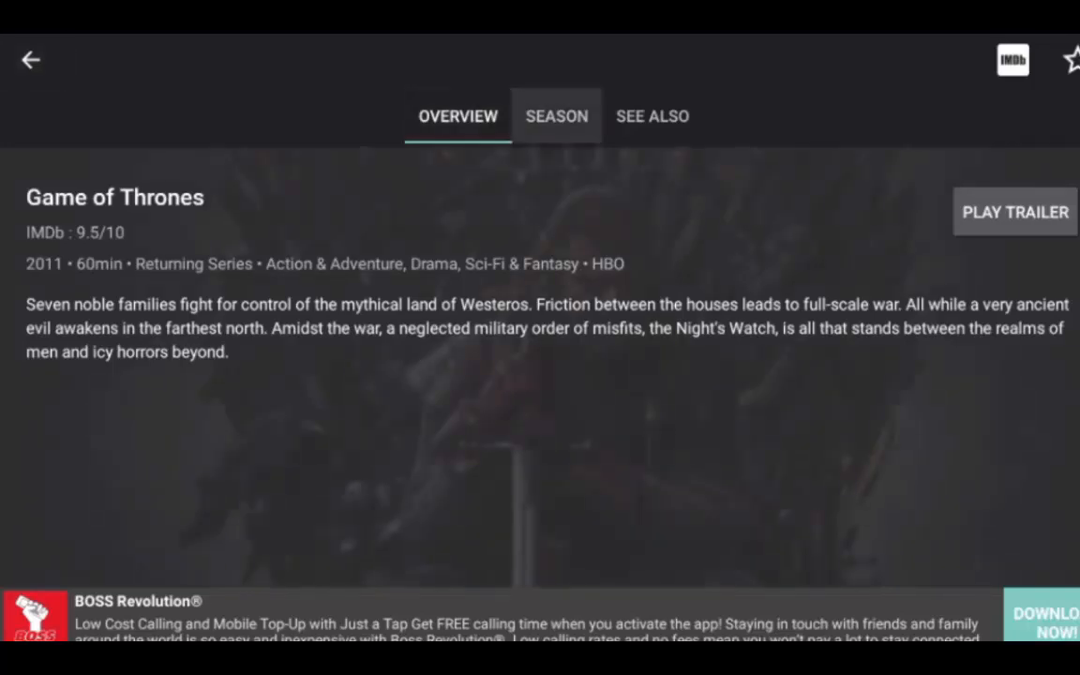
pyautogui.click(555, 116)
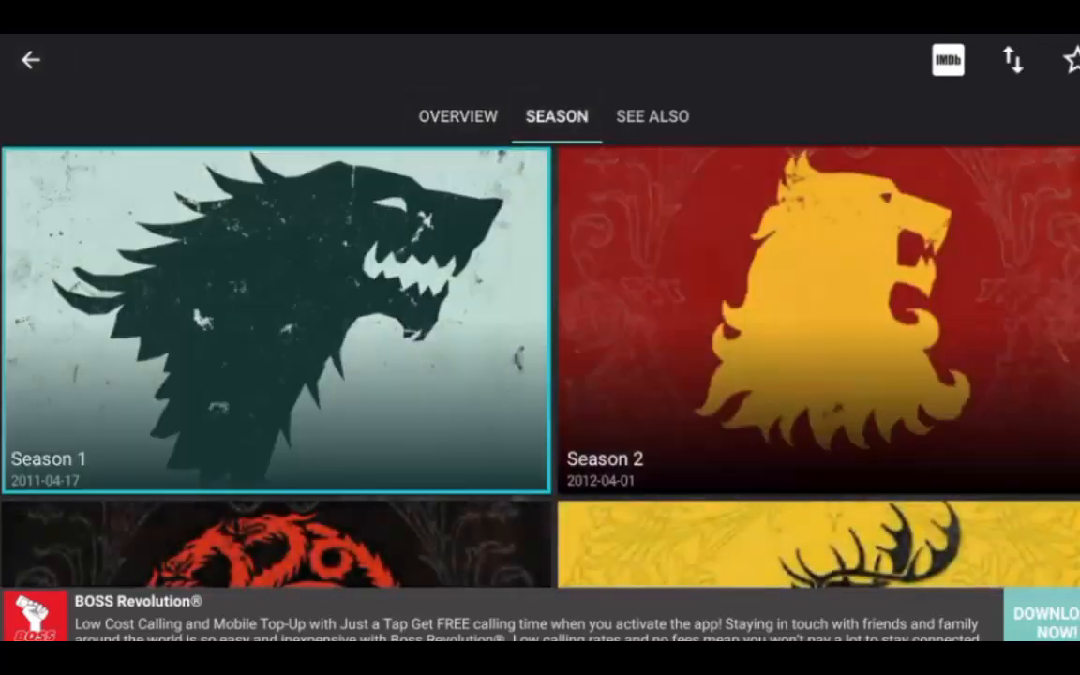
pyautogui.click(276, 315)
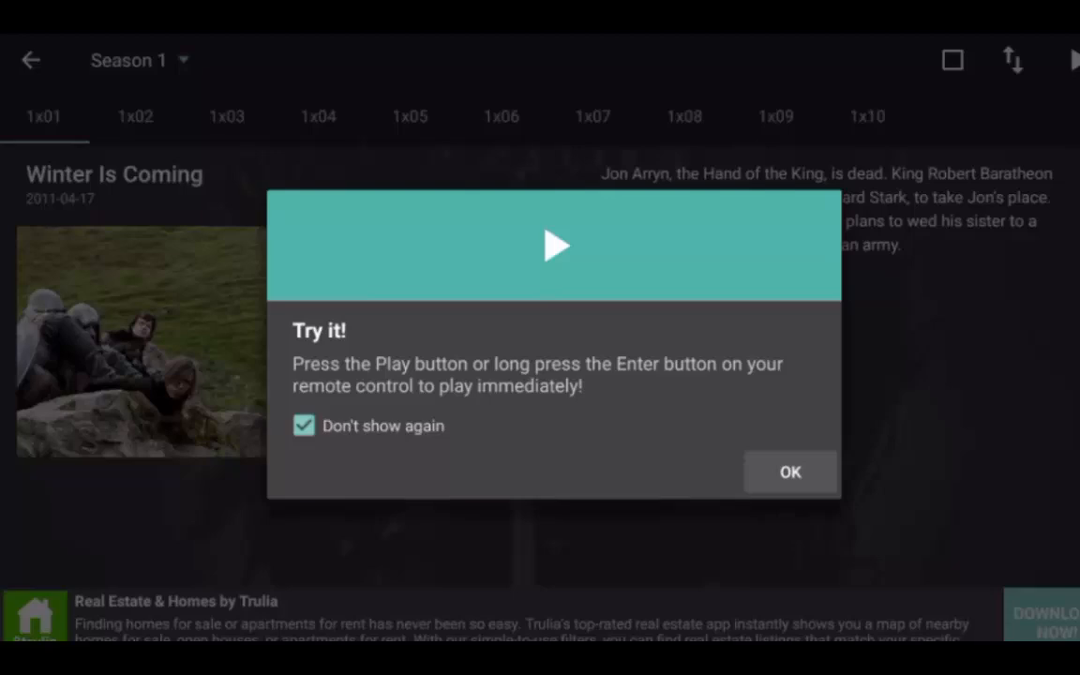
pyautogui.click(790, 472)
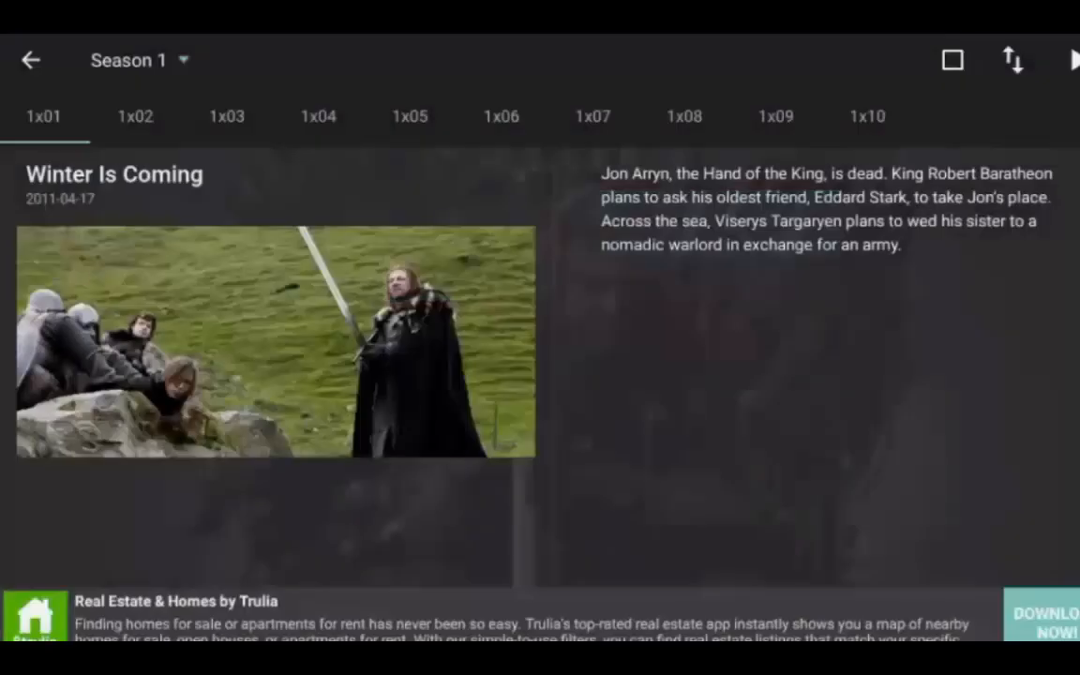
pyautogui.click(276, 341)
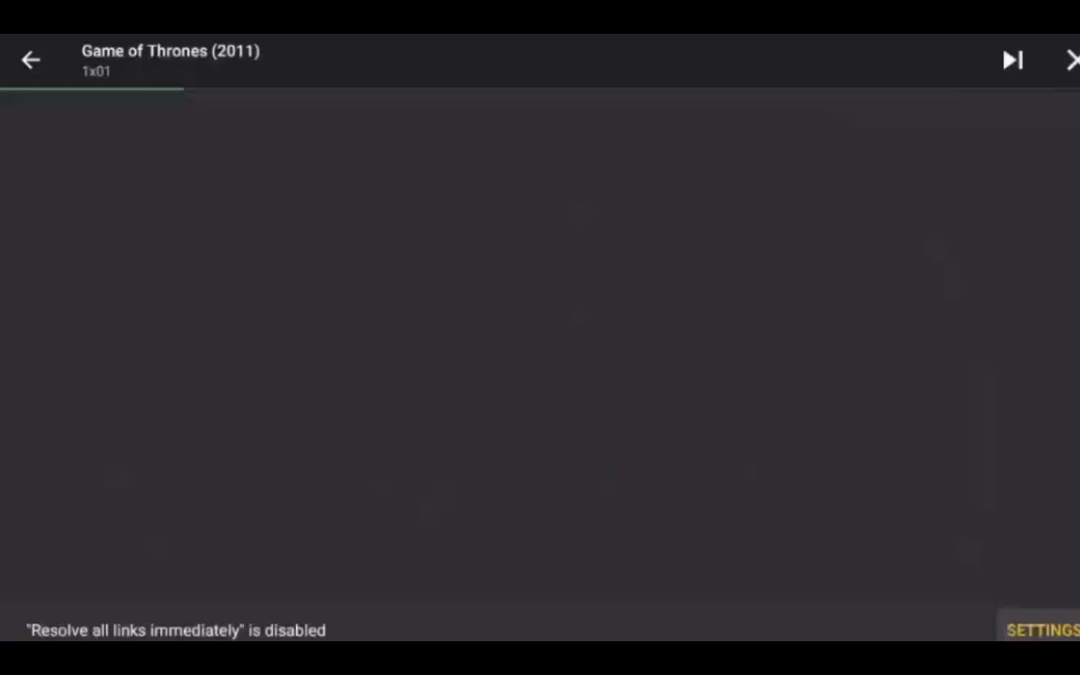